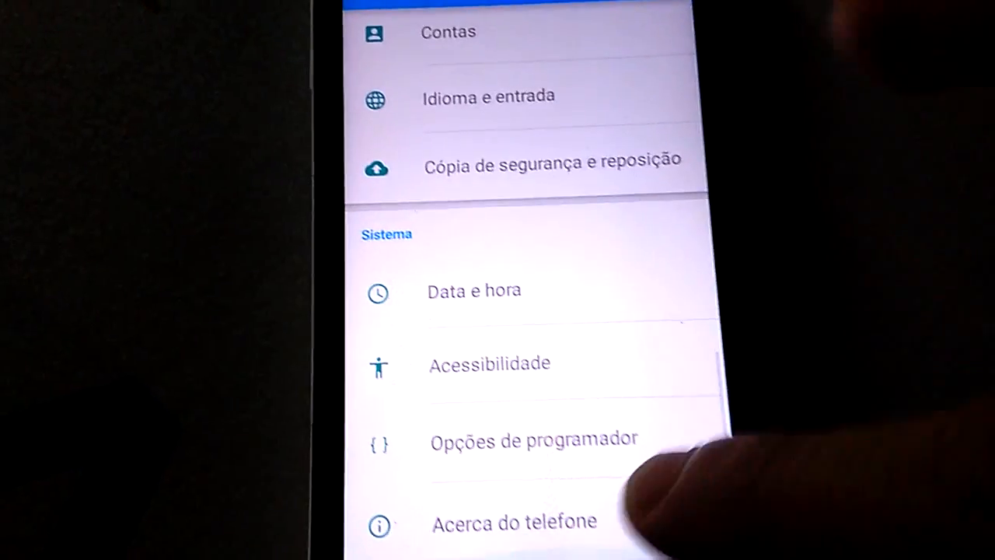
Step: Open Idioma e entrada and scroll the settings to reach the language options
click(512, 521)
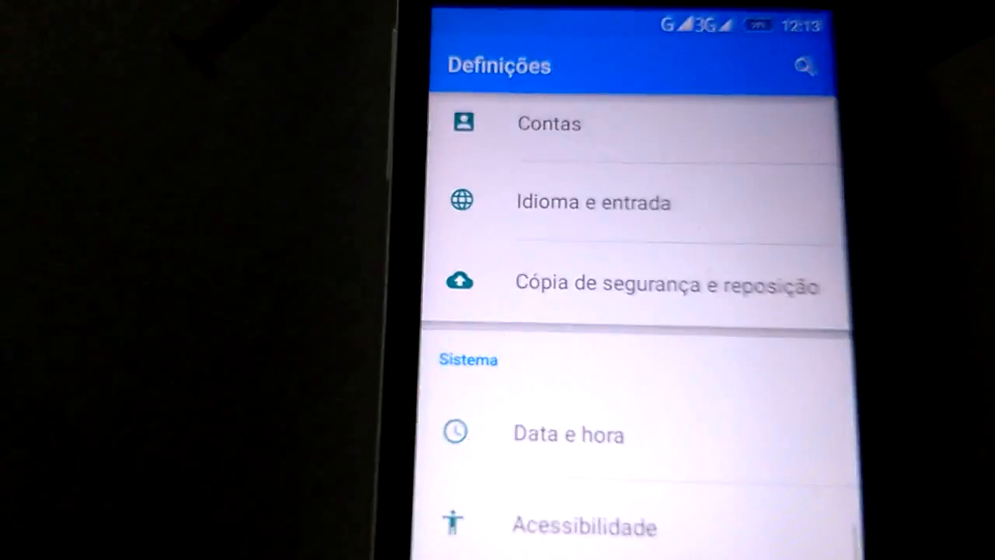
scroll(down, 3)
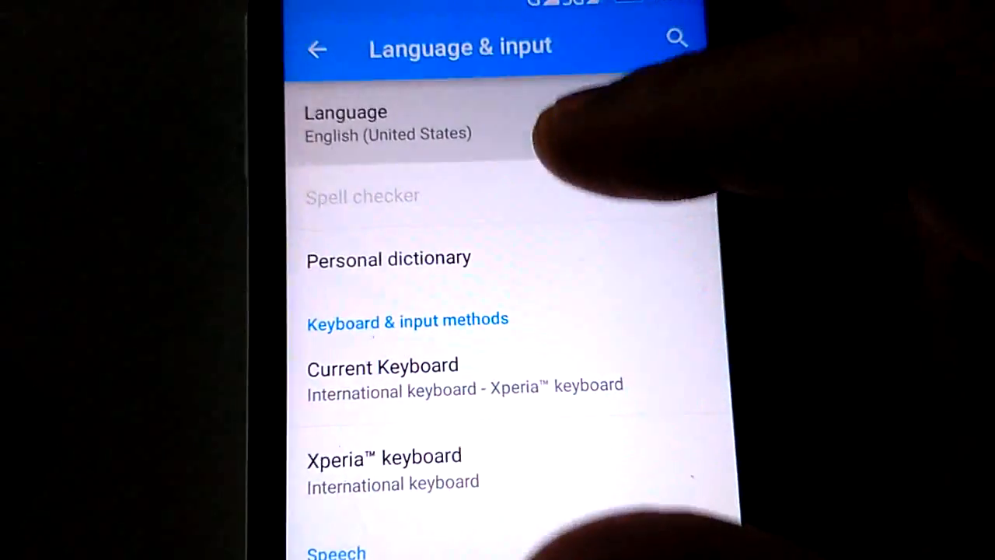
Step: Browse the system Language list before returning to the home screen
click(361, 125)
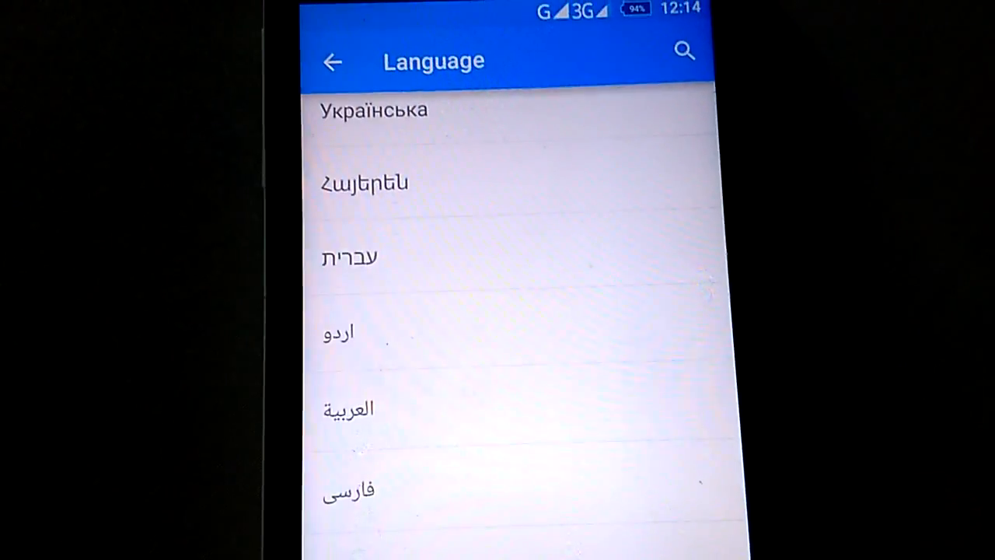
scroll(down, 3)
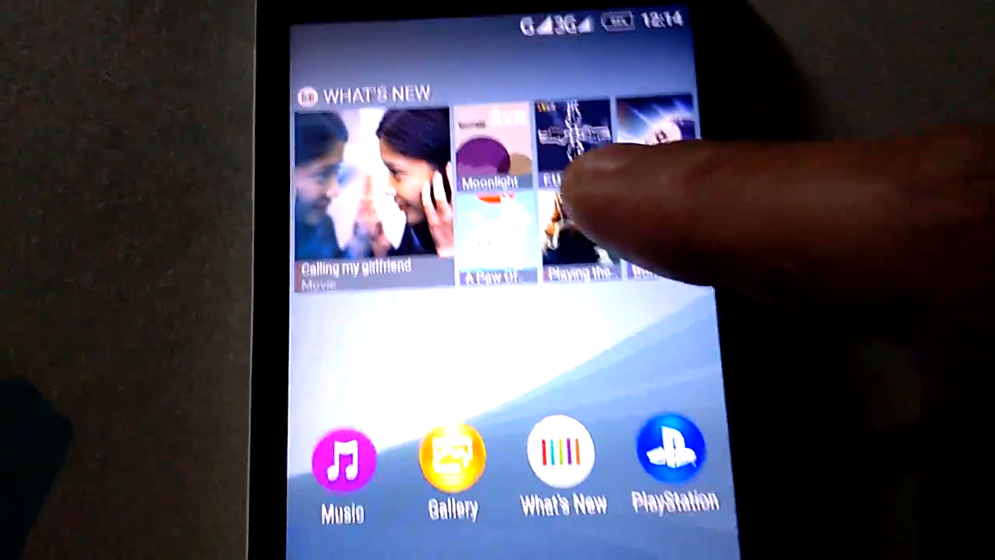
Step: Launch Xperia Music and play the album suggested under Listen next
click(341, 468)
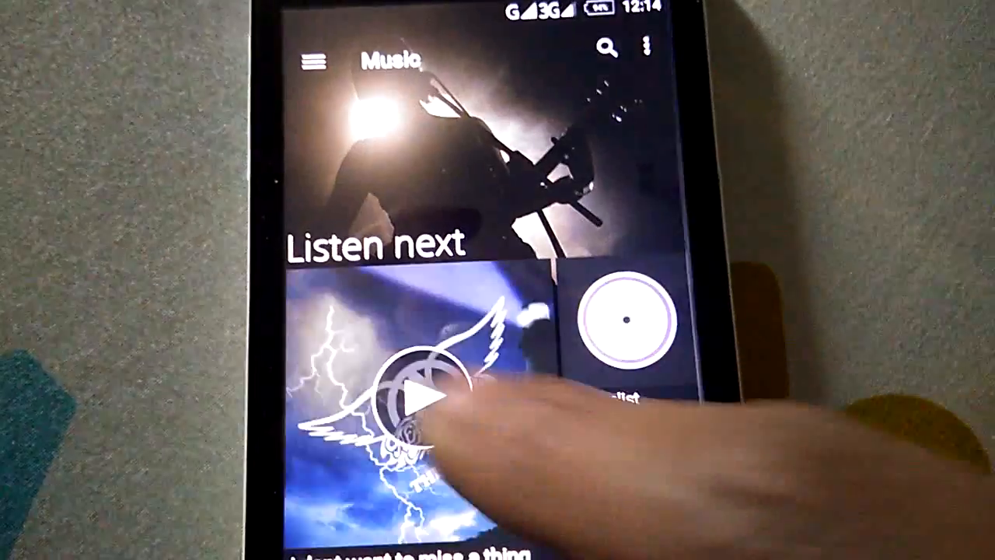
click(416, 400)
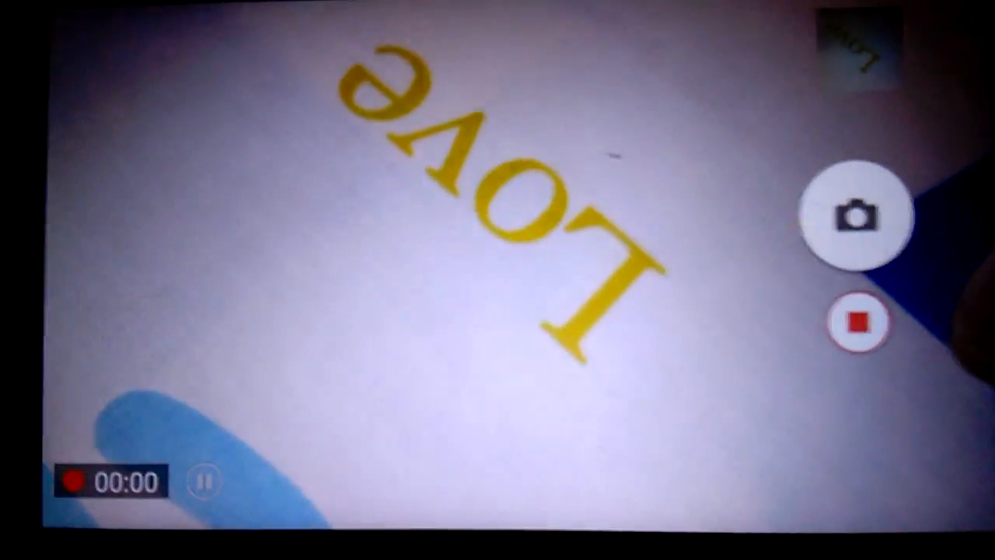
Step: Start recording a video of the yellow LOVE lettering in Xperia Camera
click(865, 325)
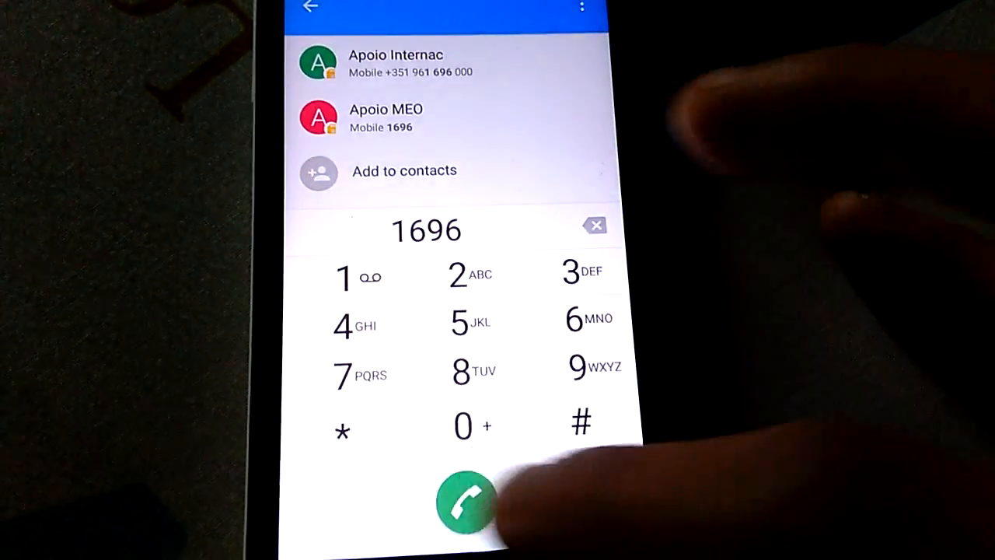
Step: Place a call to 1696, the Apoio MEO contact, from the dialer
click(466, 507)
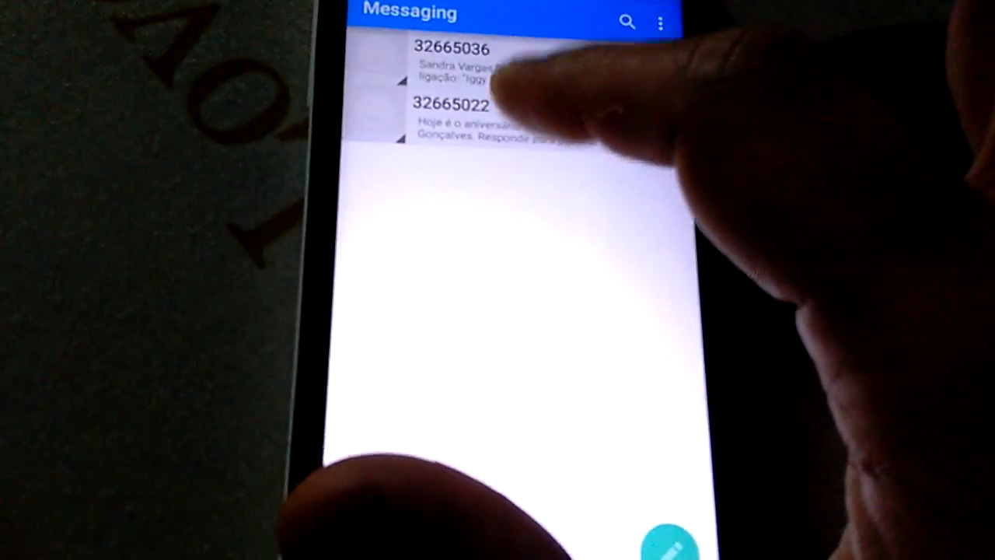
Step: Open the top Messaging conversation from 32665036 with the shared song link
click(459, 62)
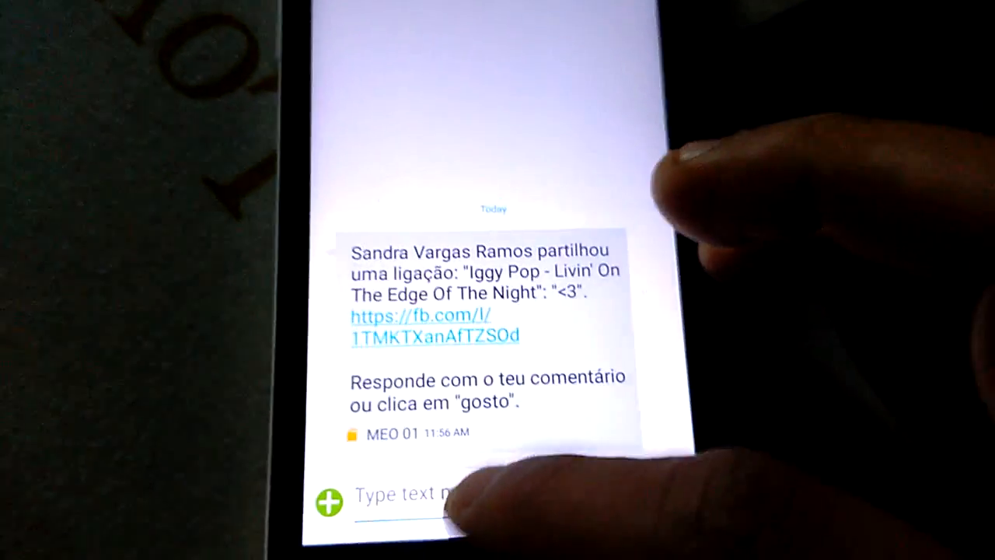